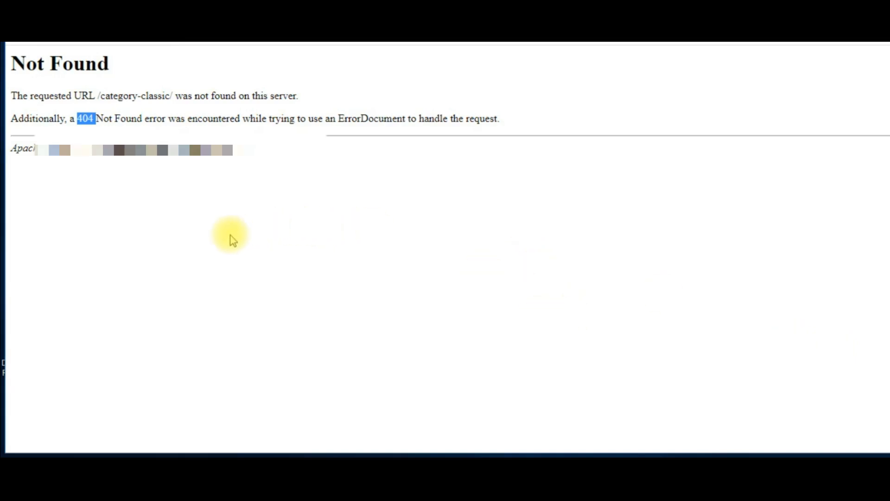
pyautogui.moveTo(167, 267)
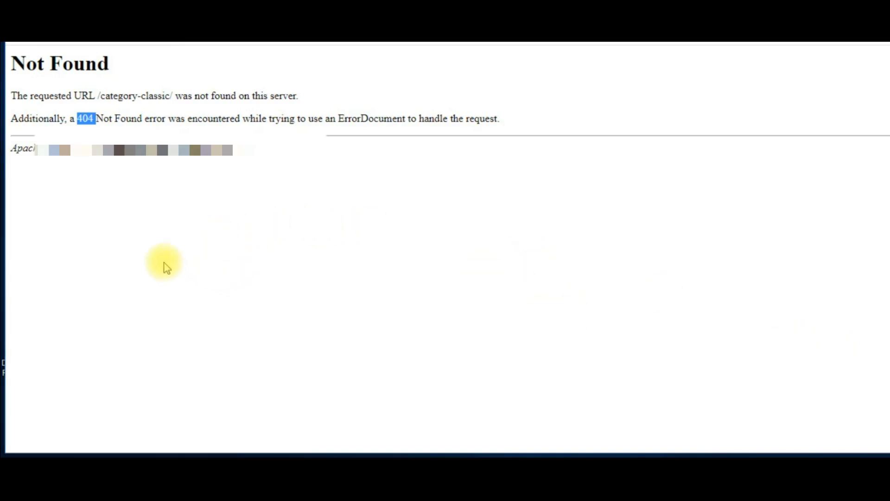
pyautogui.moveTo(77, 122)
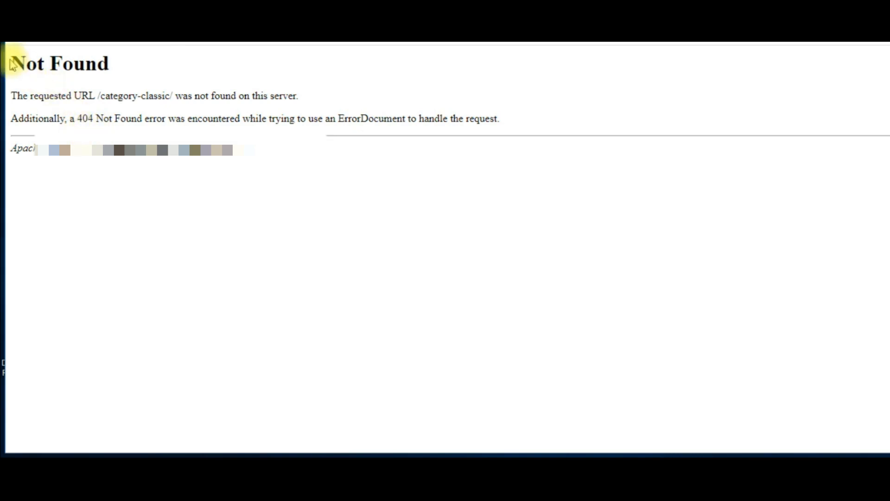
pyautogui.moveTo(691, 135)
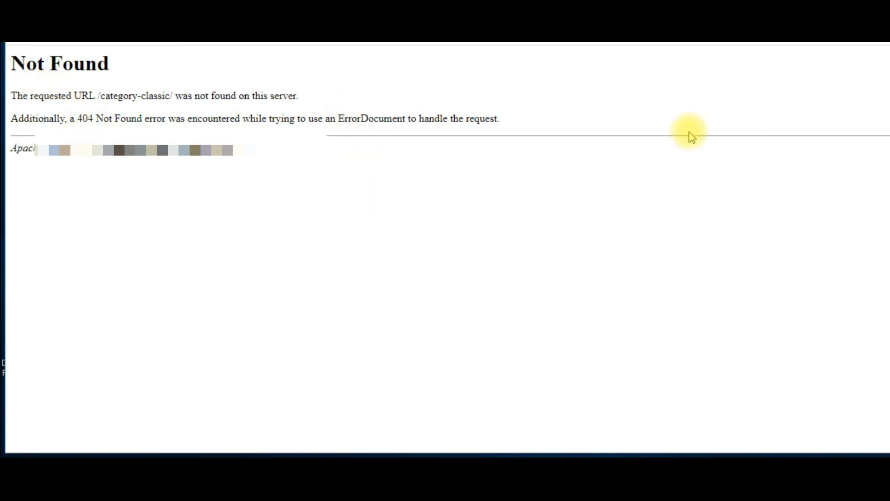
pyautogui.moveTo(255, 248)
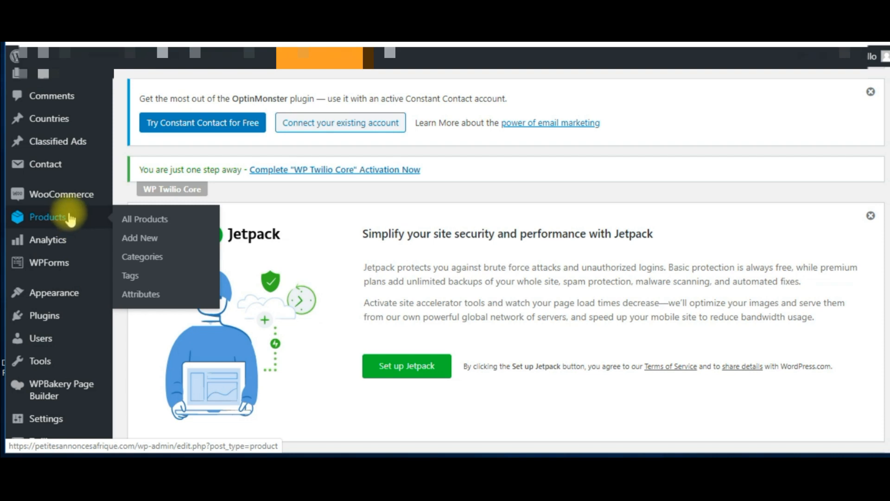
# - Load the admin Dashboard home page and scroll down its notices and panels
pyautogui.click(48, 132)
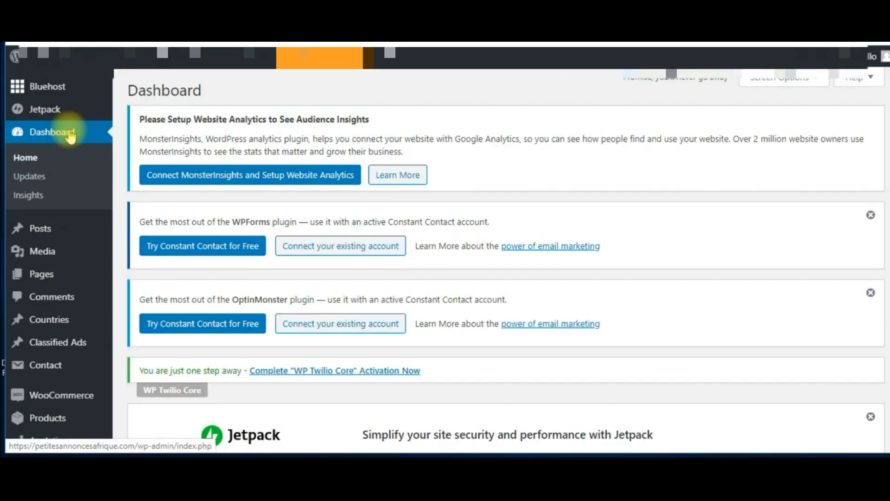
pyautogui.click(50, 132)
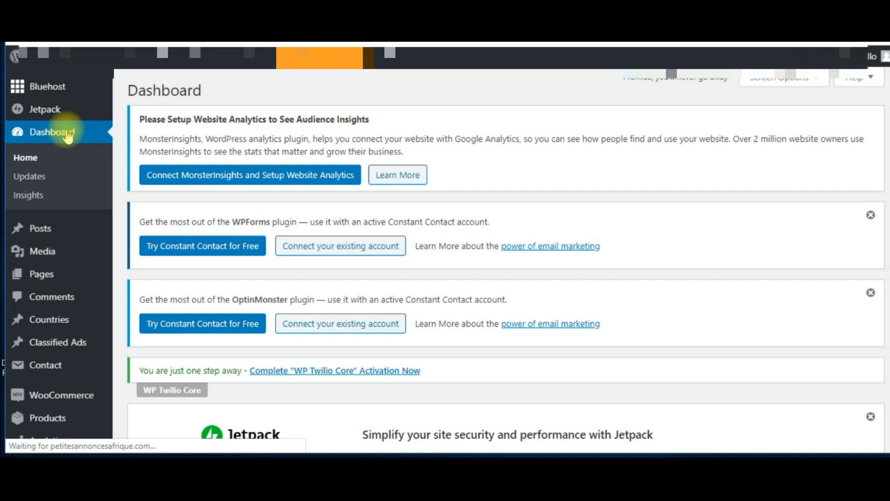
pyautogui.scroll(-3)
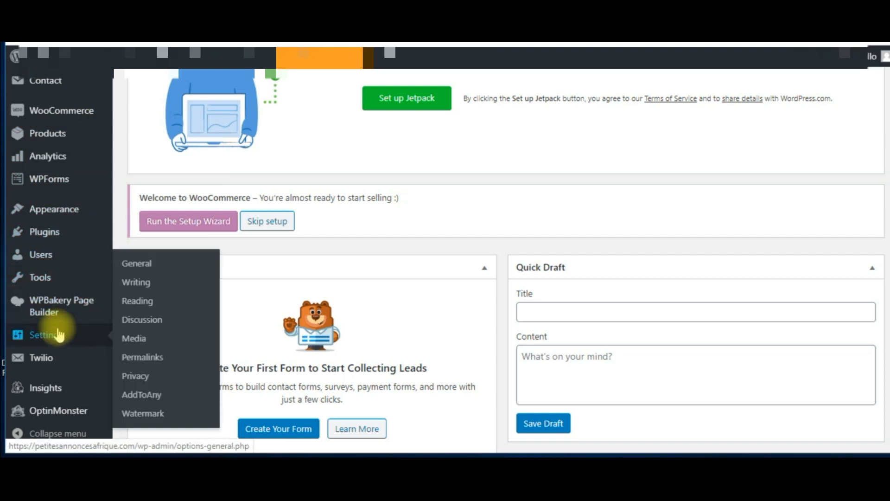
pyautogui.moveTo(109, 328)
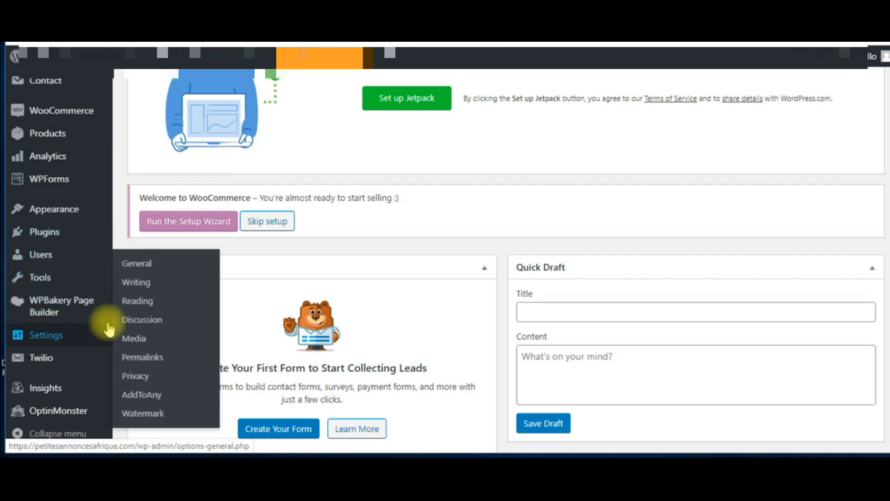
pyautogui.moveTo(142, 356)
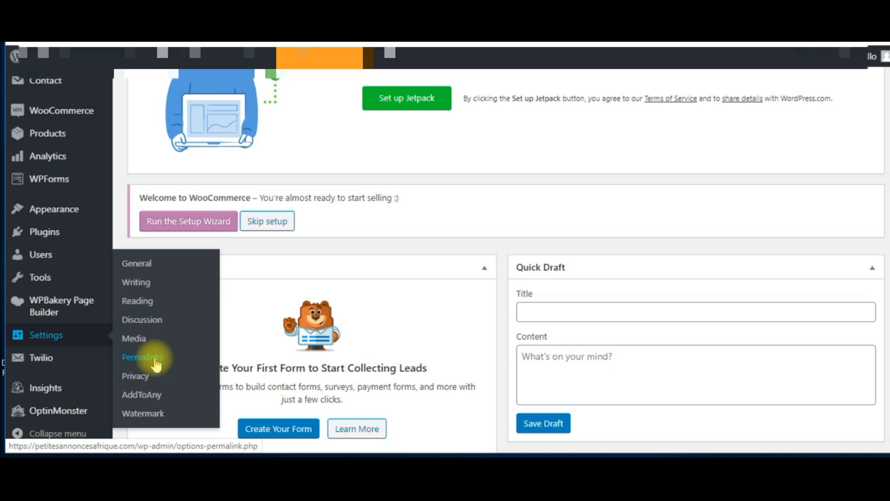
# - On Settings > Permalinks, save changes without altering any option
pyautogui.click(141, 357)
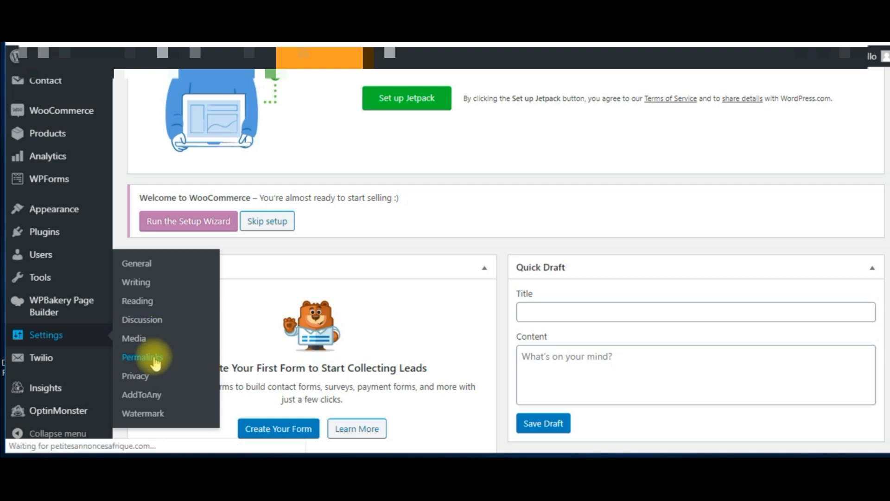
pyautogui.click(141, 357)
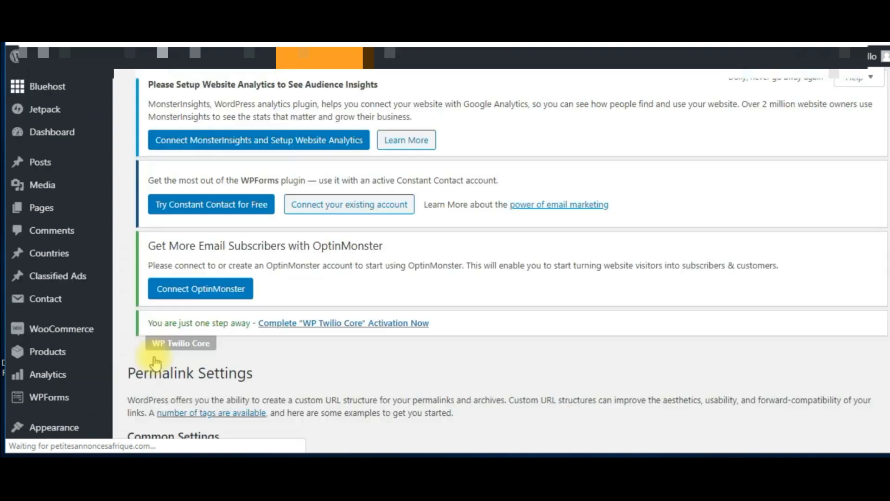
pyautogui.scroll(3)
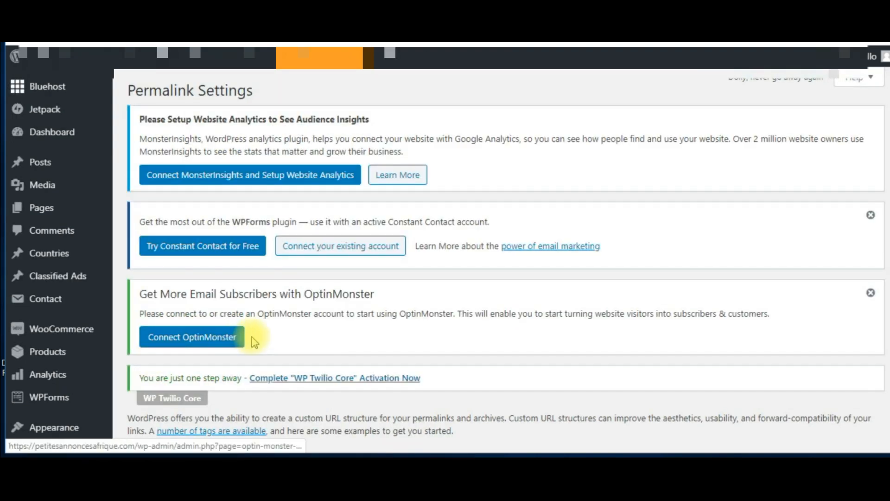
pyautogui.scroll(-3)
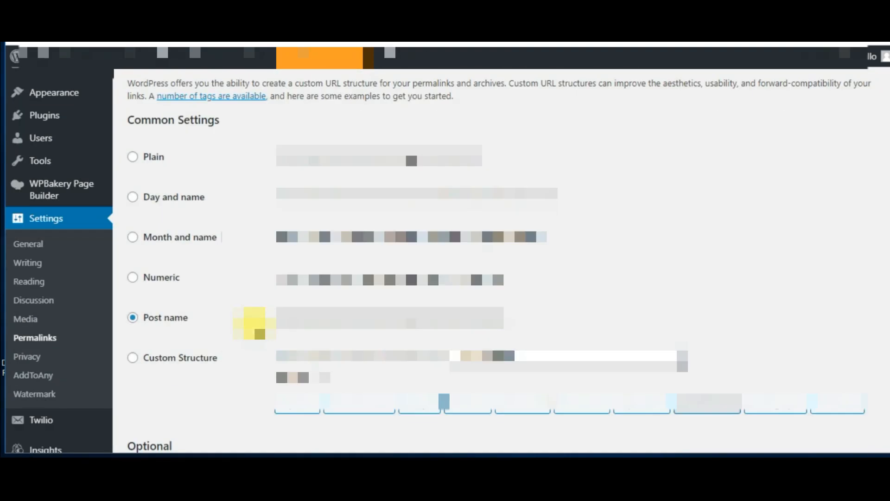
pyautogui.scroll(-3)
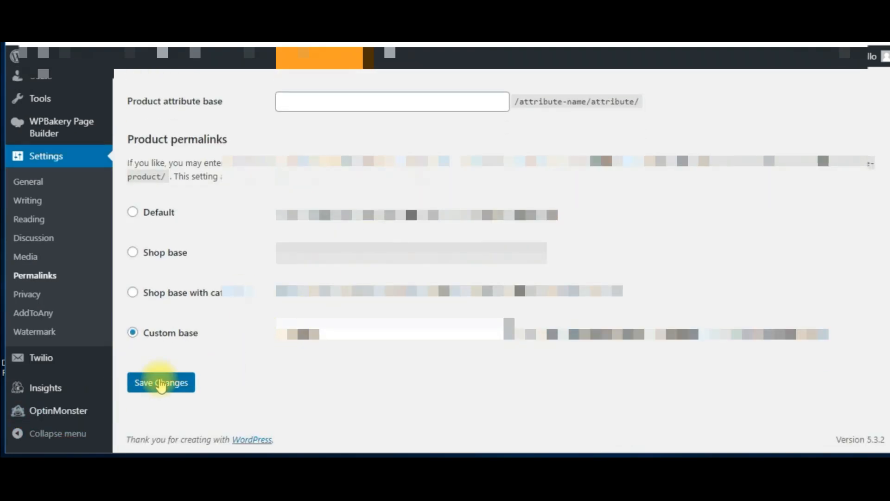
pyautogui.click(160, 382)
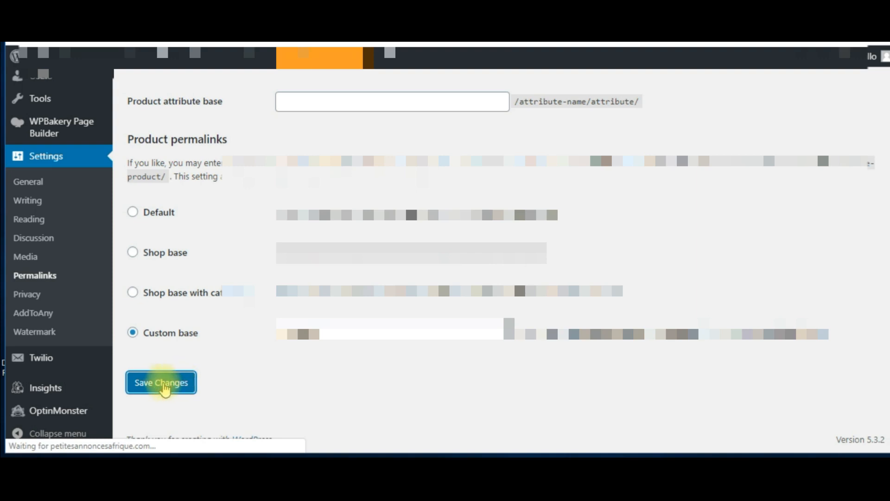
pyautogui.click(161, 382)
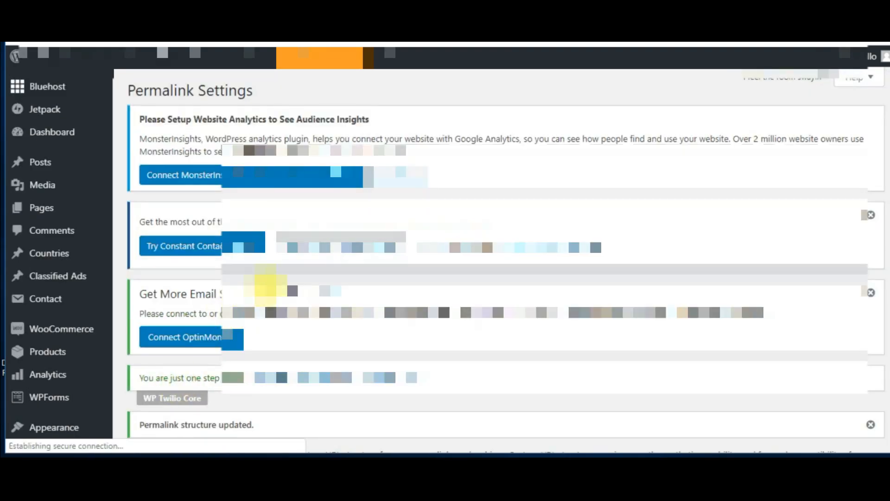